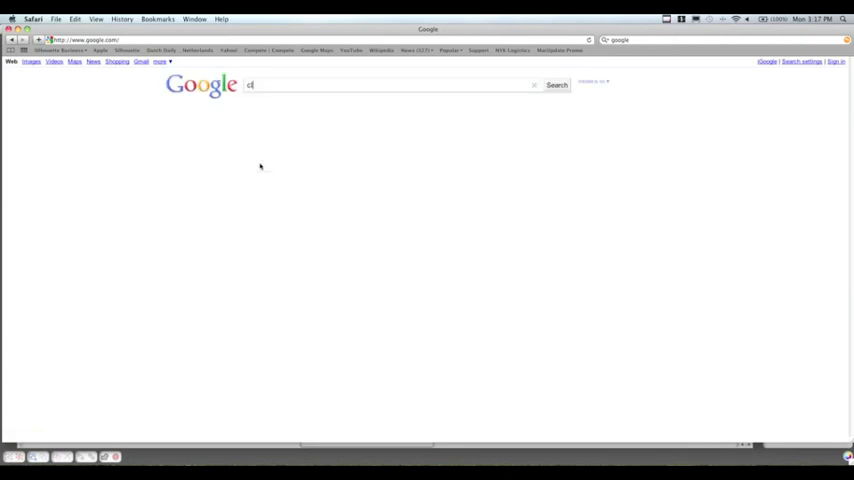
Search Google for 'clip art' rose images and browse down the thumbnail results
{"action": "type", "text": "clip art rose"}
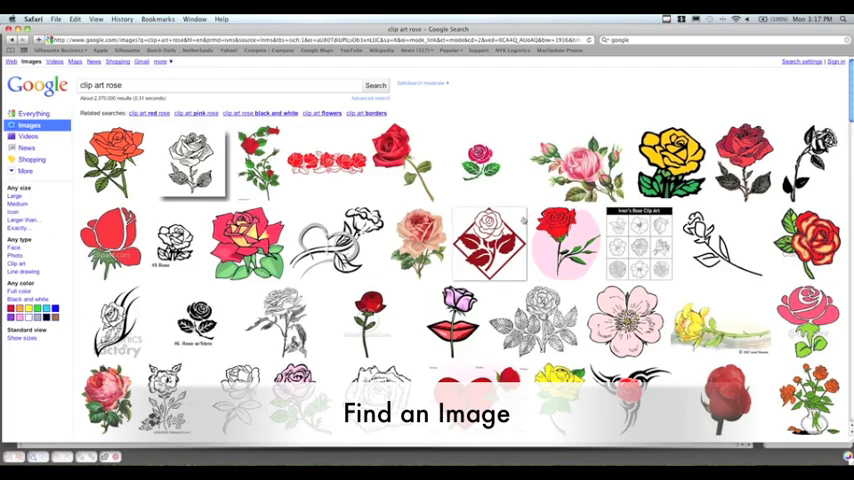
{"action": "scroll", "scroll_direction": "down", "scroll_amount": 3}
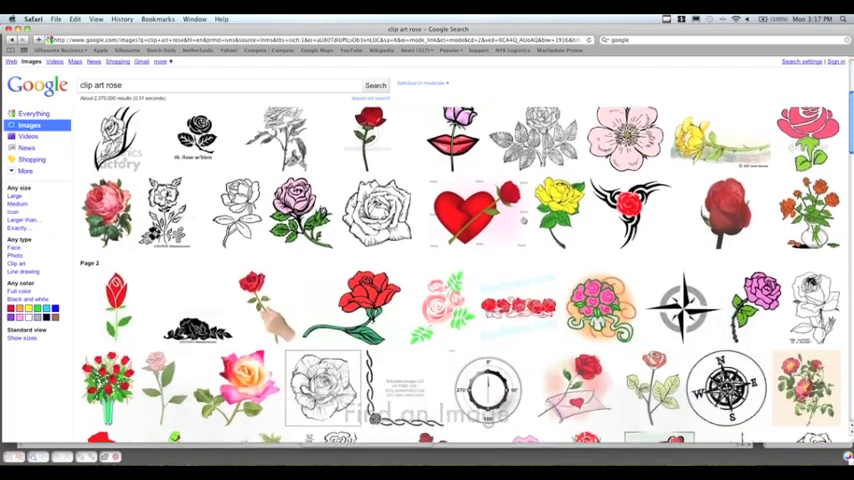
{"action": "scroll", "scroll_direction": "down", "scroll_amount": 3}
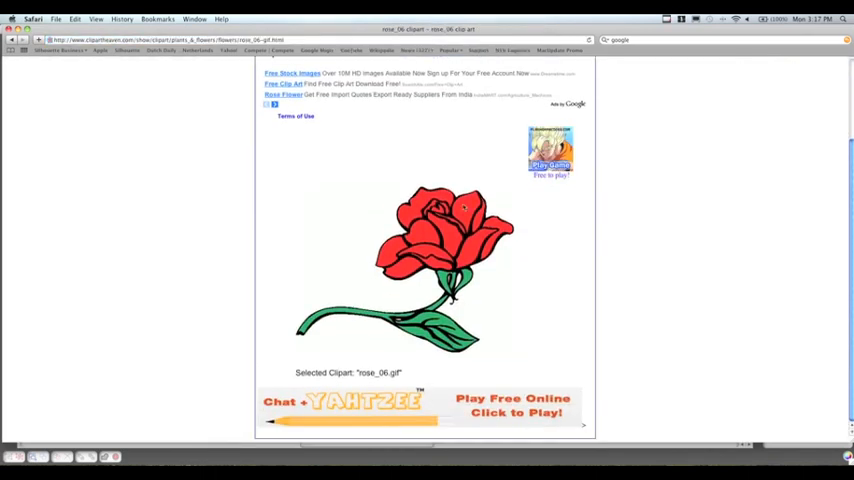
Save the rose_06.gif image from its source page to the computer
{"action": "right_click", "coordinate": [466, 208]}
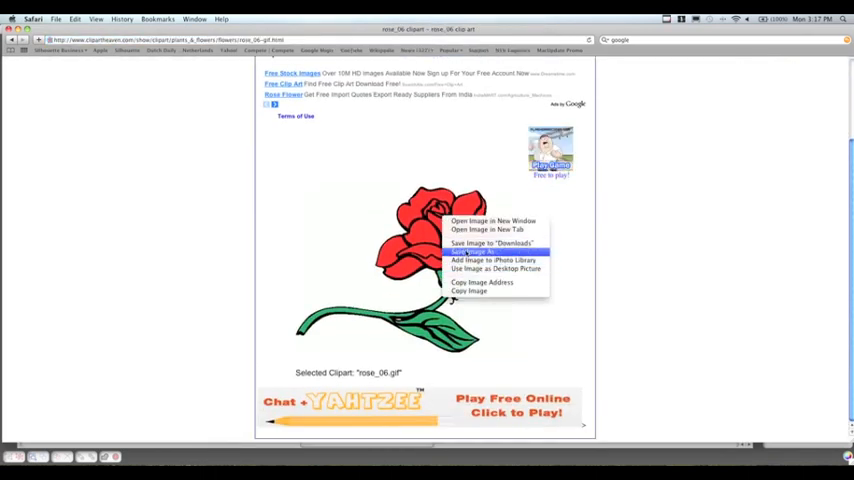
{"action": "left_click", "coordinate": [490, 244]}
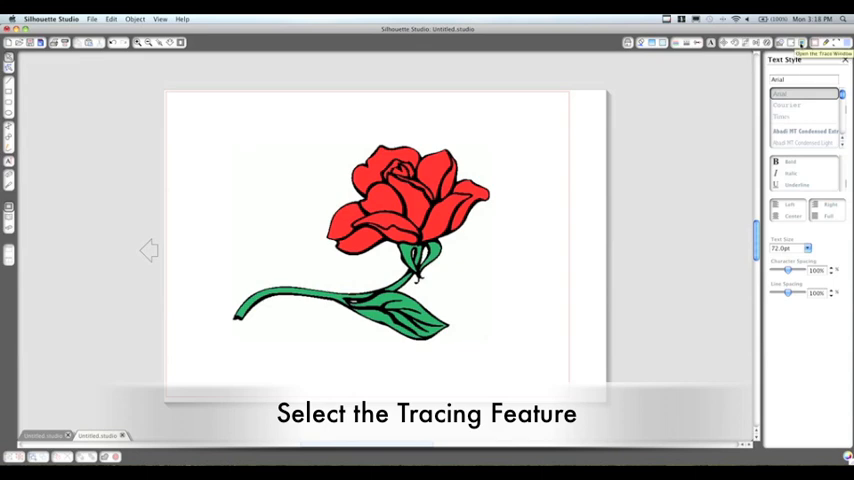
Show the Trace panel for the imported rose image
{"action": "left_click", "coordinate": [800, 42]}
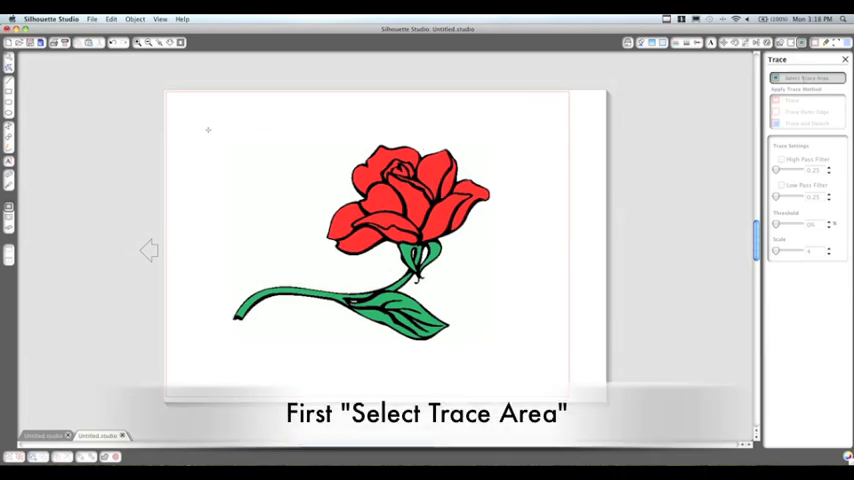
Box the rose as the trace area, turn off the pass filter and raise Threshold until the rose fills in
{"action": "left_click_drag", "start_coordinate": [200, 128], "coordinate": [256, 188]}
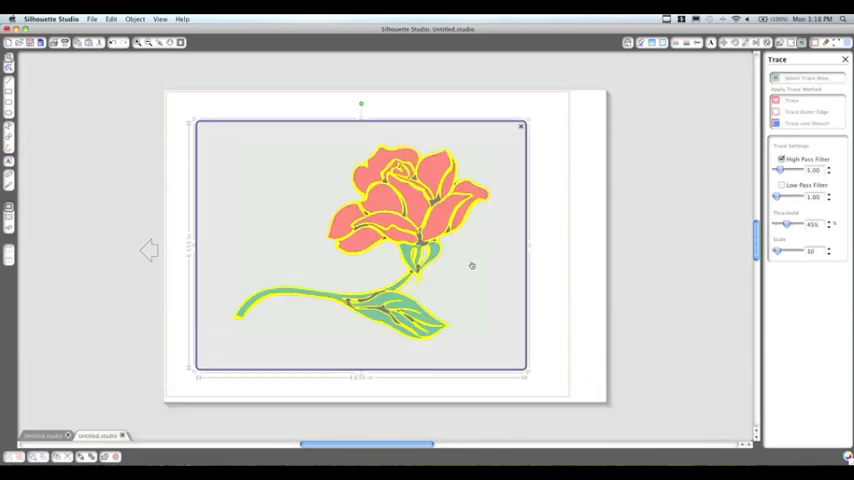
{"action": "mouse_move", "coordinate": [476, 210]}
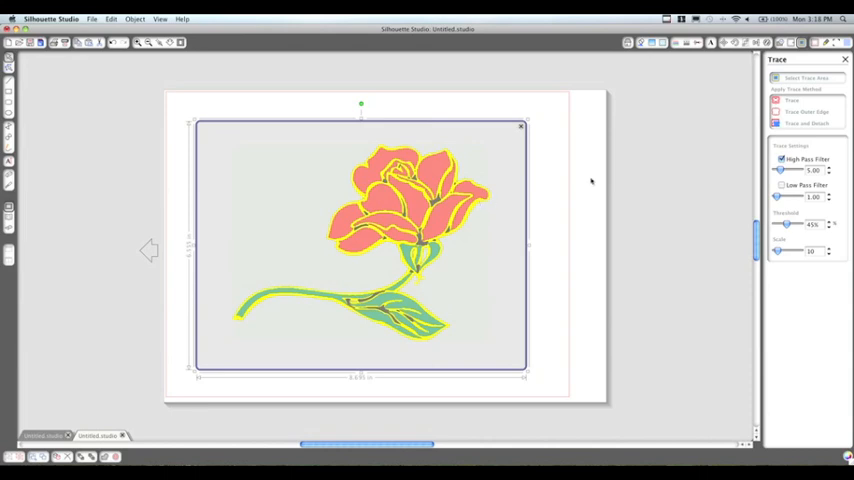
{"action": "left_click", "coordinate": [782, 160]}
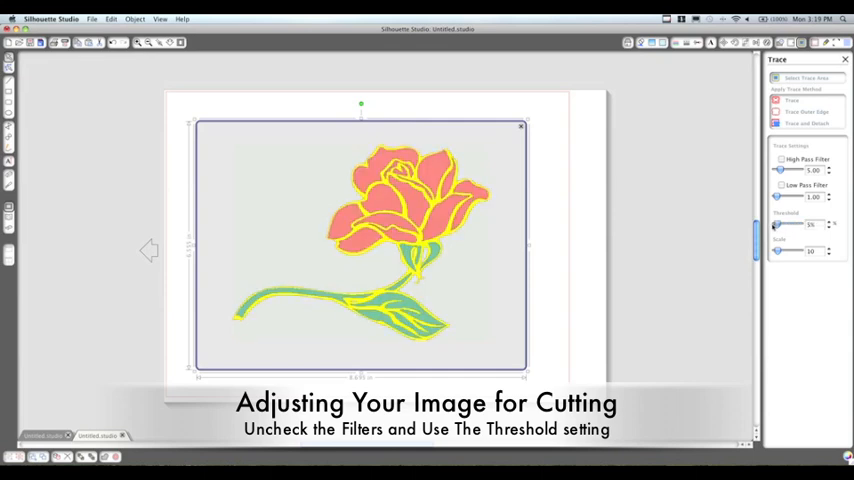
{"action": "left_click_drag", "start_coordinate": [780, 224], "coordinate": [776, 224]}
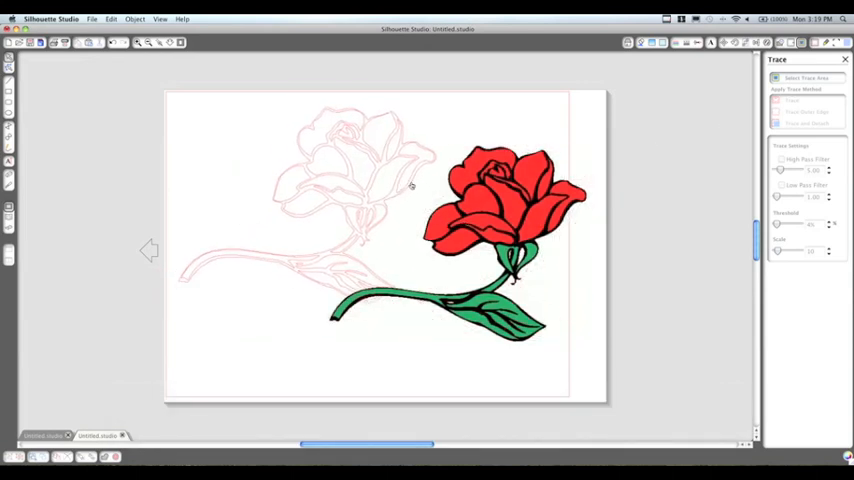
Move the traced rose cut-line outline to the left, away from the original image
{"action": "left_click_drag", "start_coordinate": [500, 220], "coordinate": [664, 220]}
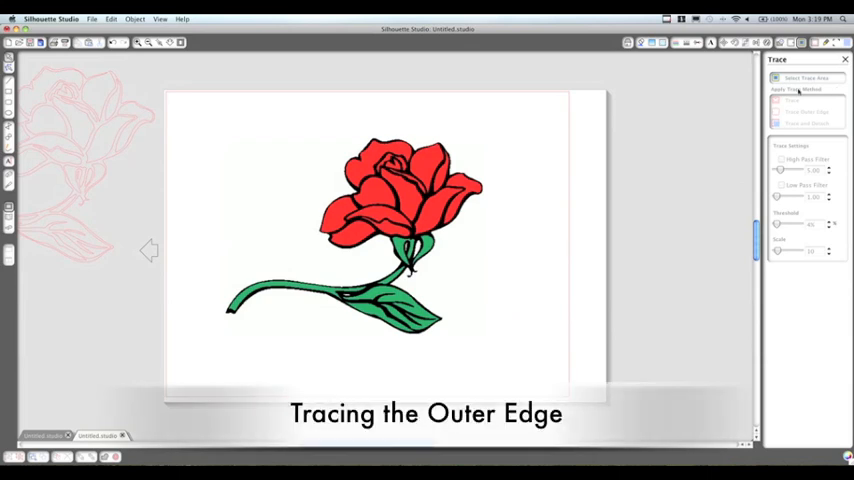
Re-select the rose as trace area, set Threshold for a solid silhouette and run Trace Outer Edge
{"action": "left_click_drag", "start_coordinate": [190, 126], "coordinate": [278, 188]}
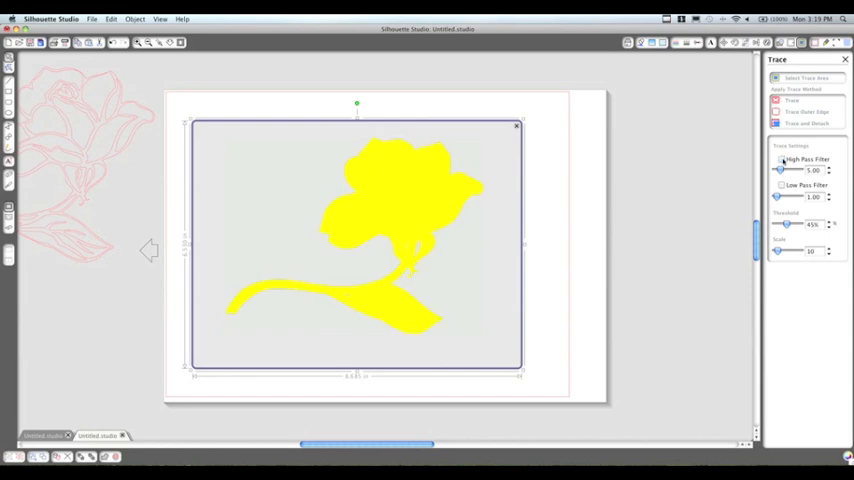
{"action": "left_click_drag", "start_coordinate": [790, 224], "coordinate": [780, 224]}
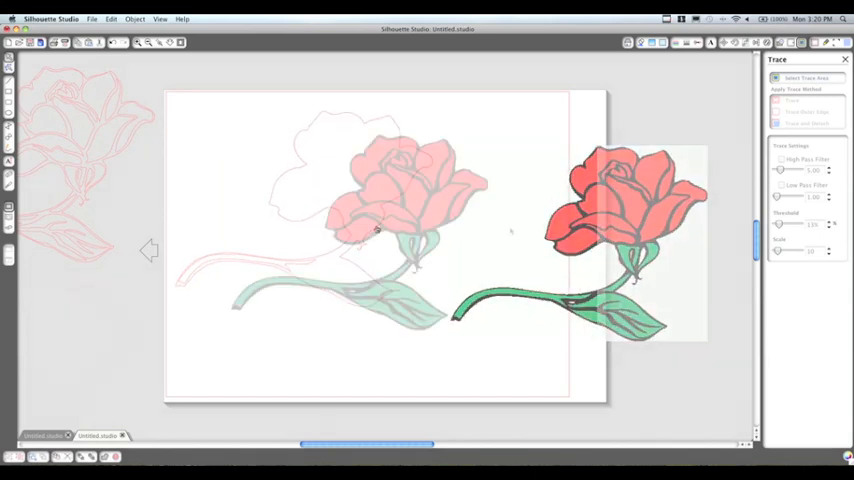
{"action": "left_click", "coordinate": [806, 122]}
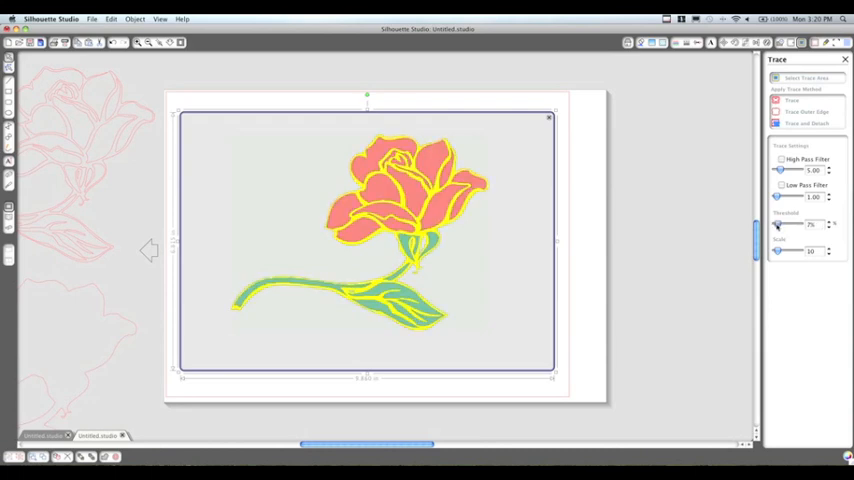
Mark the rose once more and run Trace and Detach to cut it free of its background
{"action": "left_click_drag", "start_coordinate": [778, 224], "coordinate": [784, 224]}
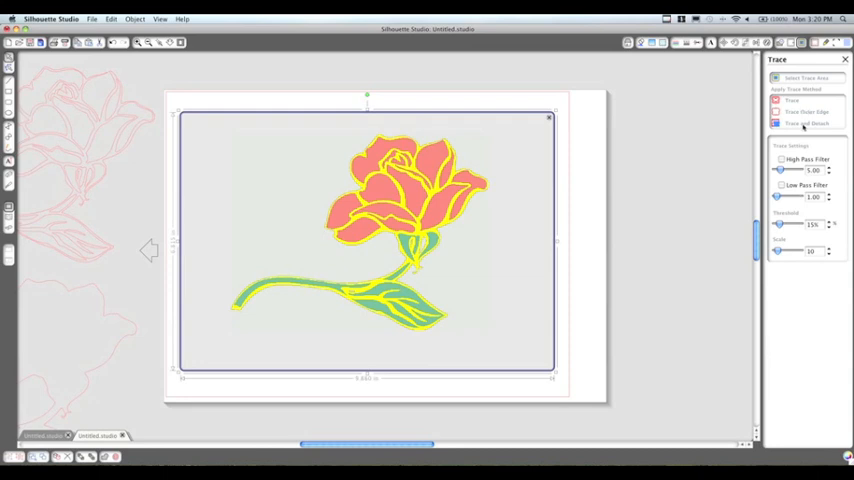
{"action": "left_click", "coordinate": [808, 122]}
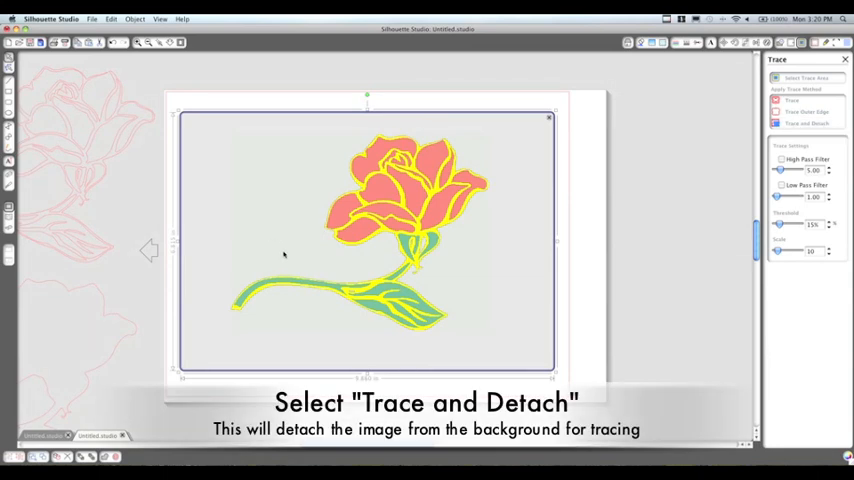
{"action": "left_click", "coordinate": [804, 122]}
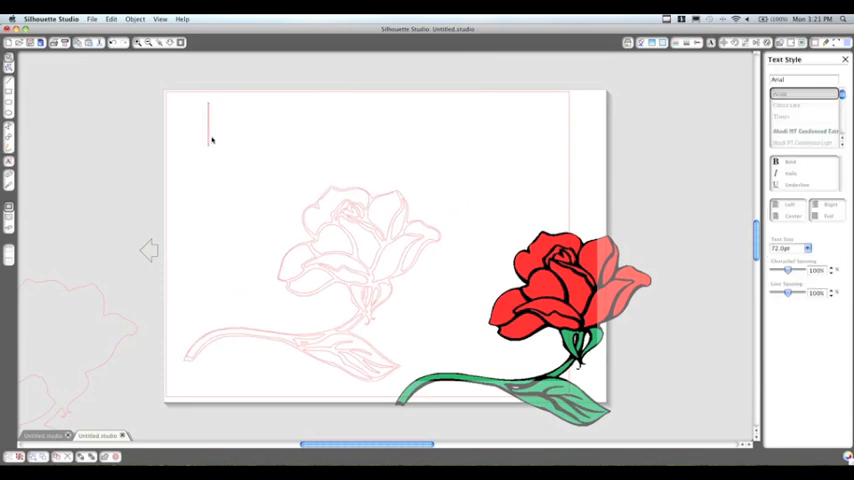
Add the 'Trace' text label above the first result, then return to the Trace panel
{"action": "type", "text": "Trace"}
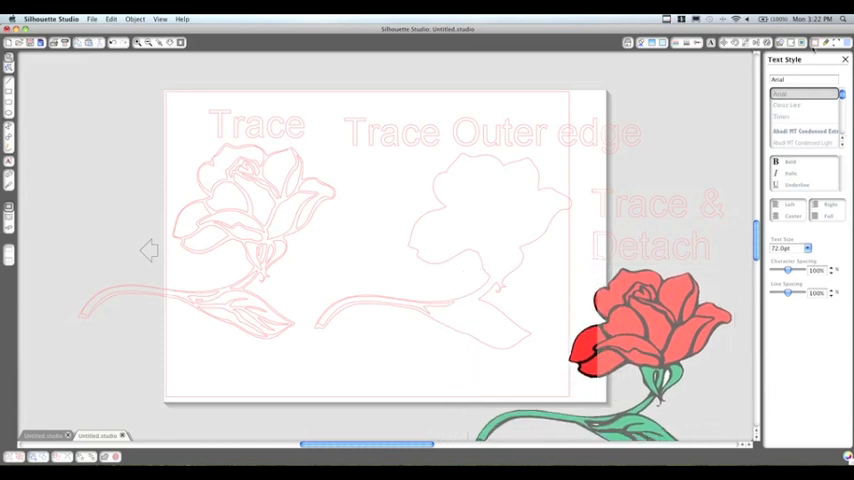
{"action": "left_click", "coordinate": [800, 42]}
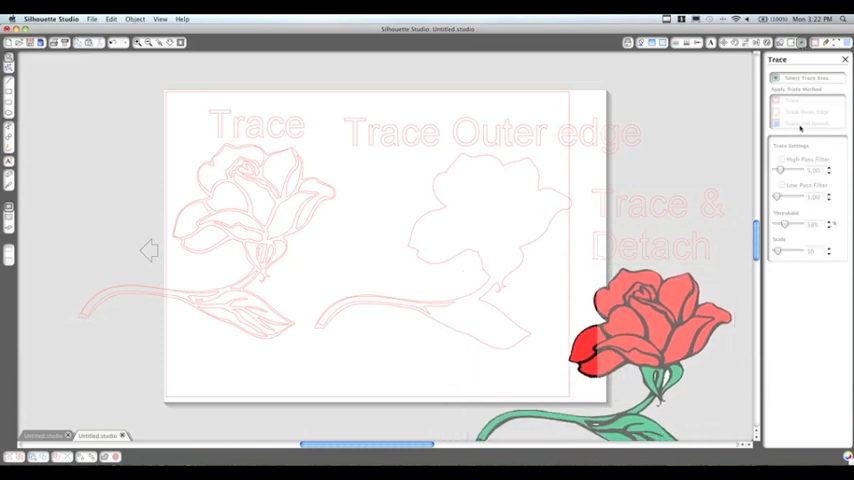